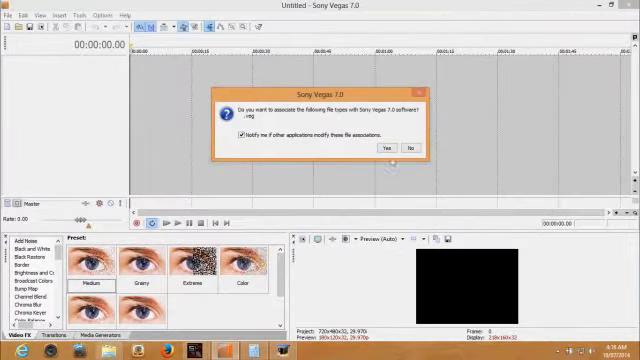
Dismiss the 'associate file types with Sony Vegas 7.0' prompt so the untitled project is ready.
left_click(388, 148)
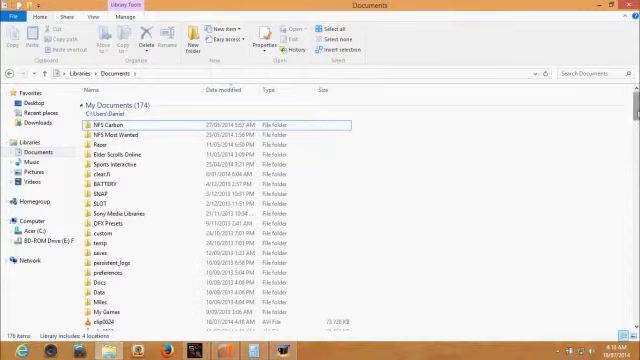
scroll("down", 3)
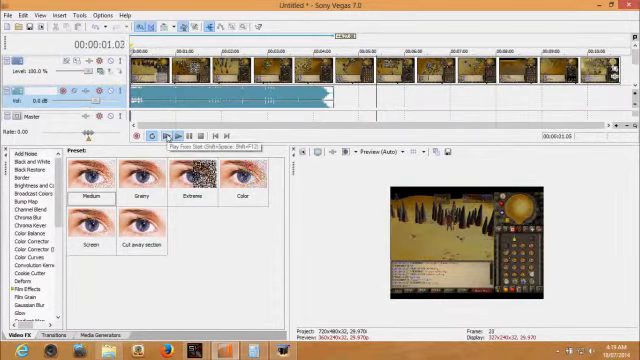
Play the fight clip from the transport bar and bring up the timeline event's context menu.
left_click(172, 136)
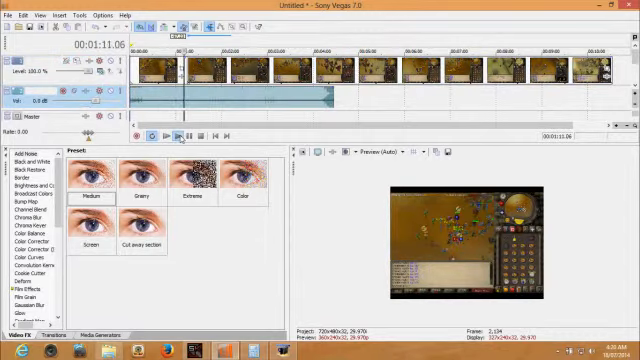
left_click(180, 132)
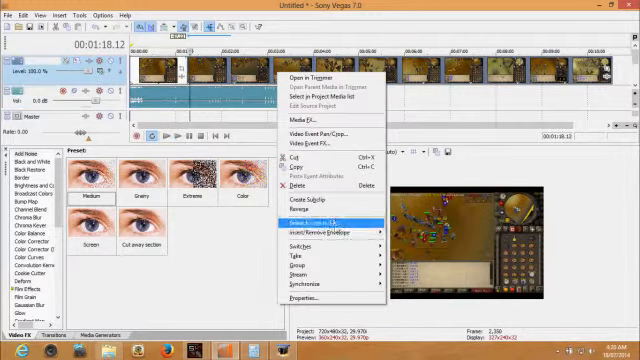
Choose a context-menu option, then play, pause and resume the fight footage in the preview.
left_click(320, 218)
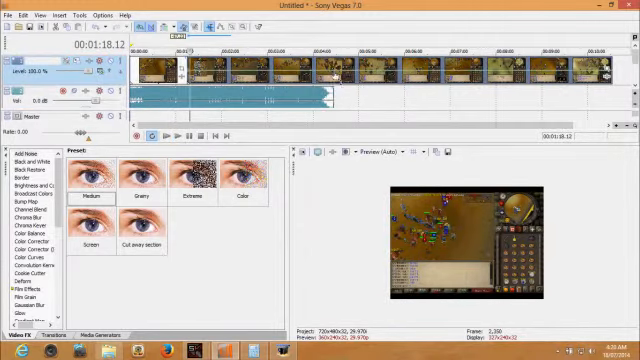
left_click(170, 134)
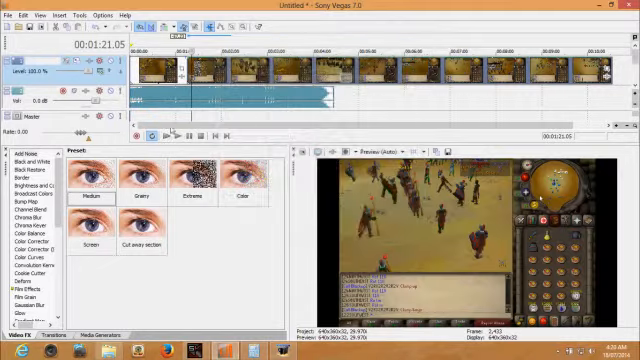
left_click(184, 134)
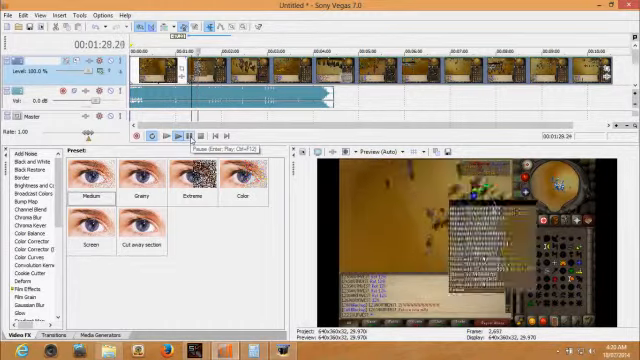
left_click(180, 136)
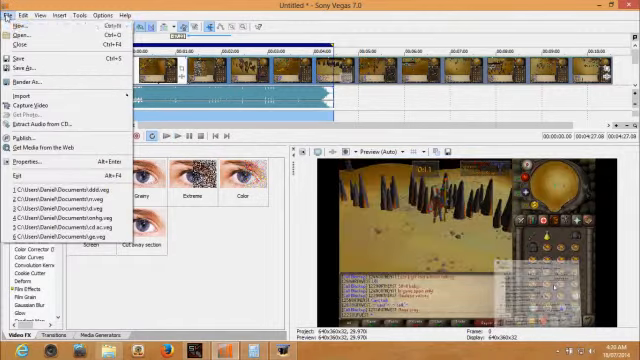
mouse_move(16, 36)
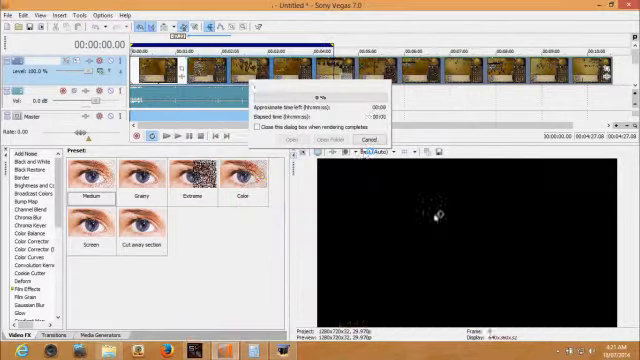
Start rendering the fight-clip project out to a video file via Render As.
left_click(372, 140)
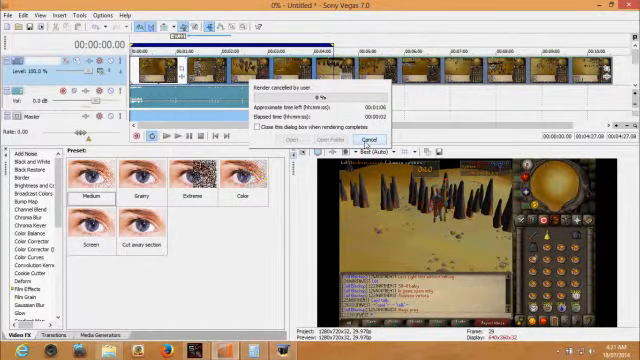